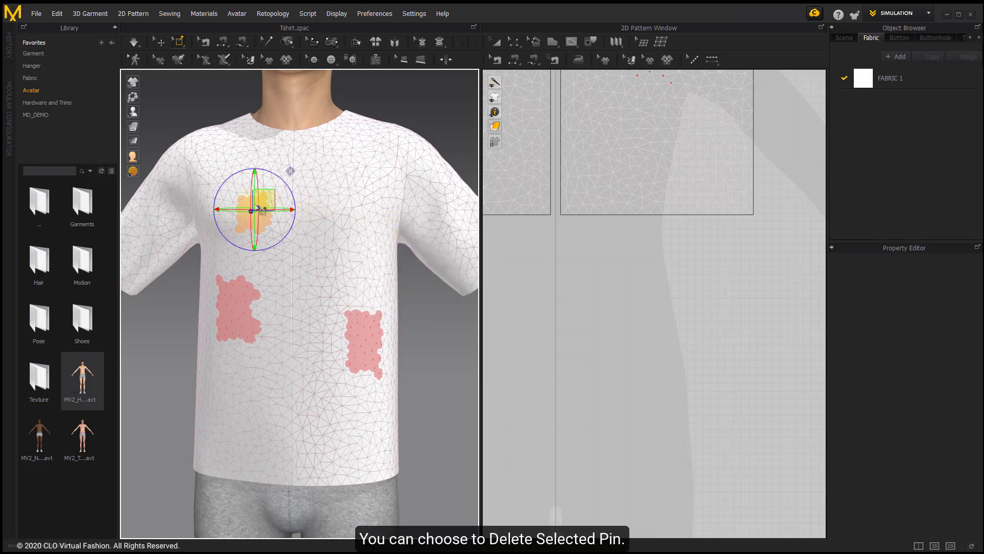
Deactivate the upper-chest pin on the T-shirt through its right-click menu, keeping the lower pins
right_click(253, 210)
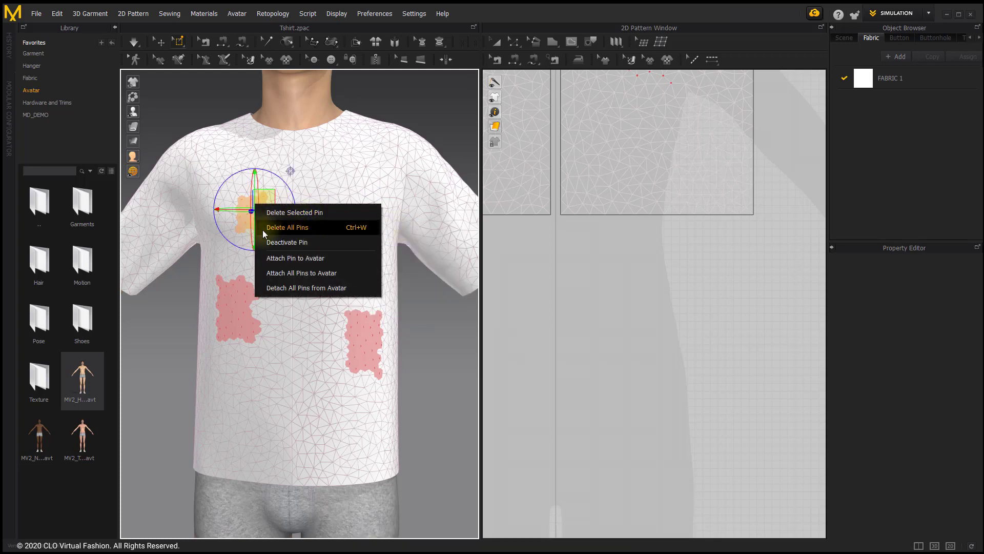
click(286, 241)
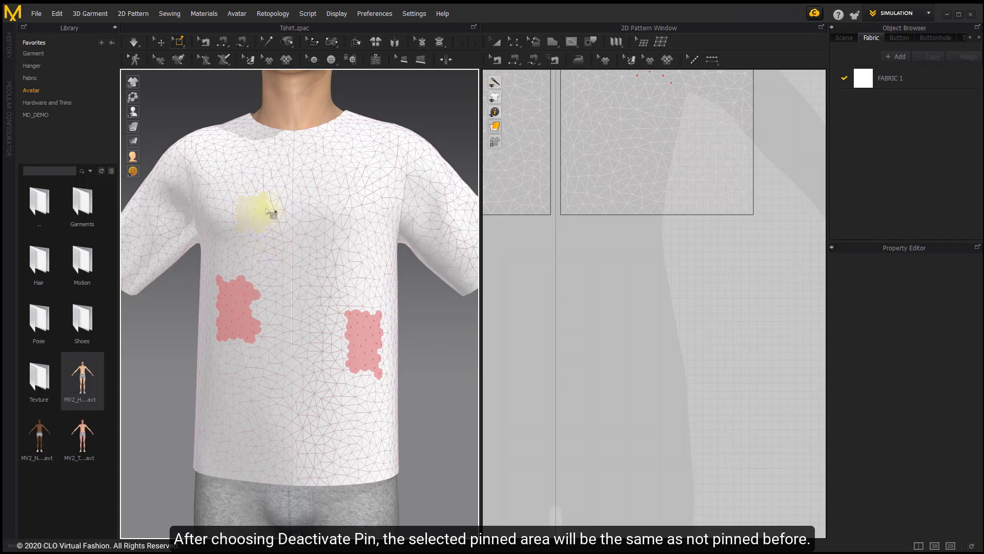